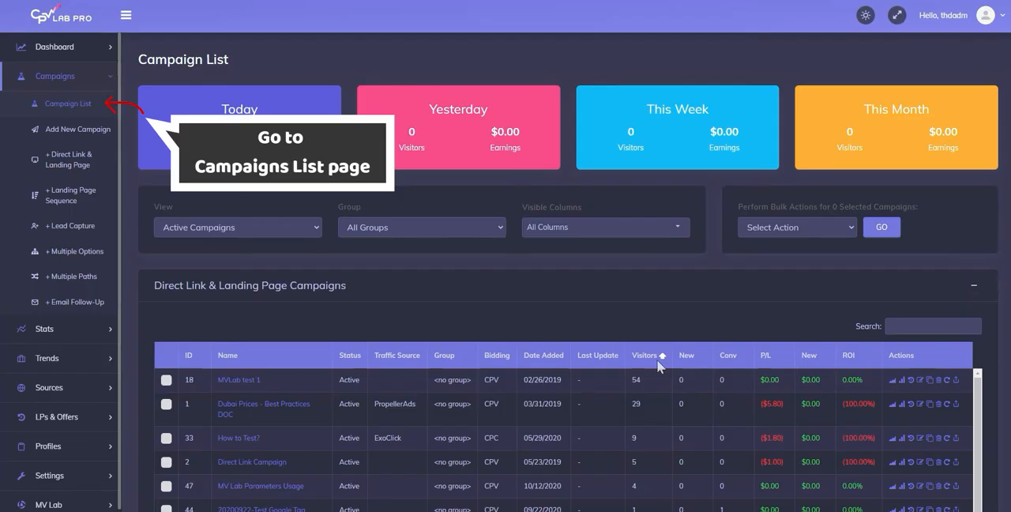
- Choose Delete Campaigns in the Perform Bulk Actions dropdown
click(796, 227)
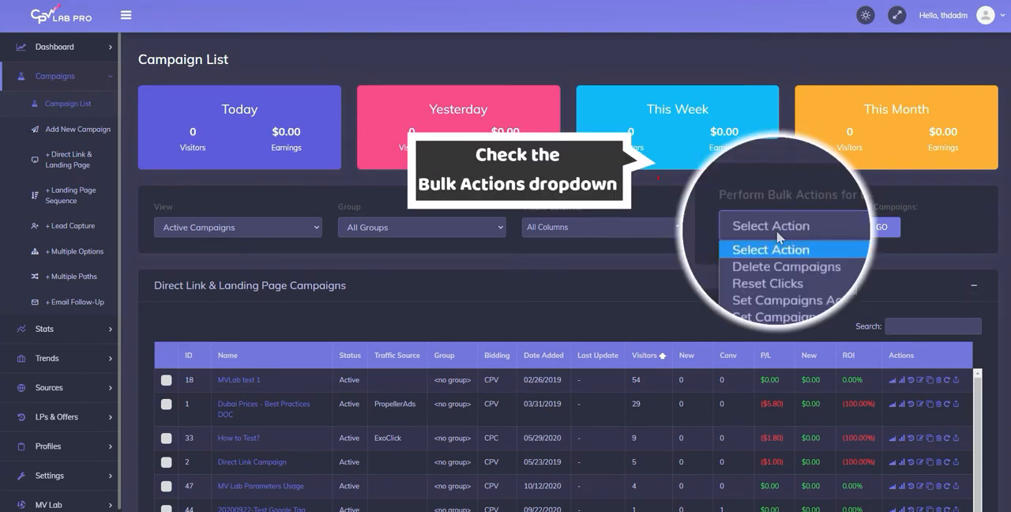
mouse_move(782, 266)
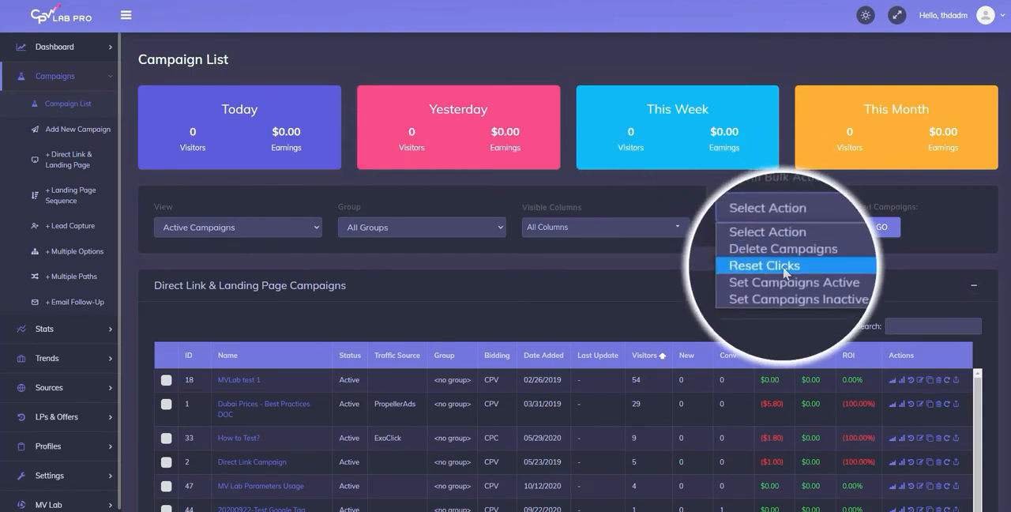
mouse_move(785, 287)
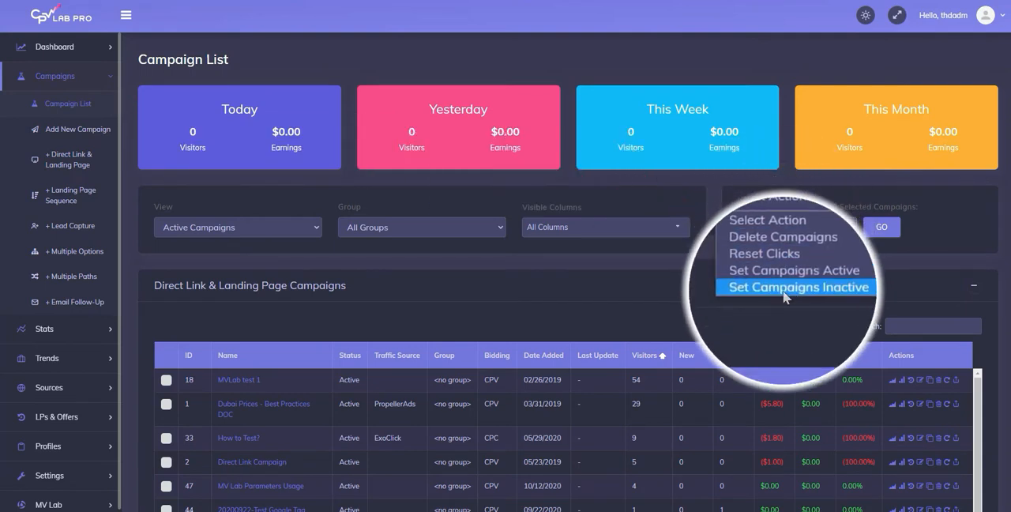
click(782, 237)
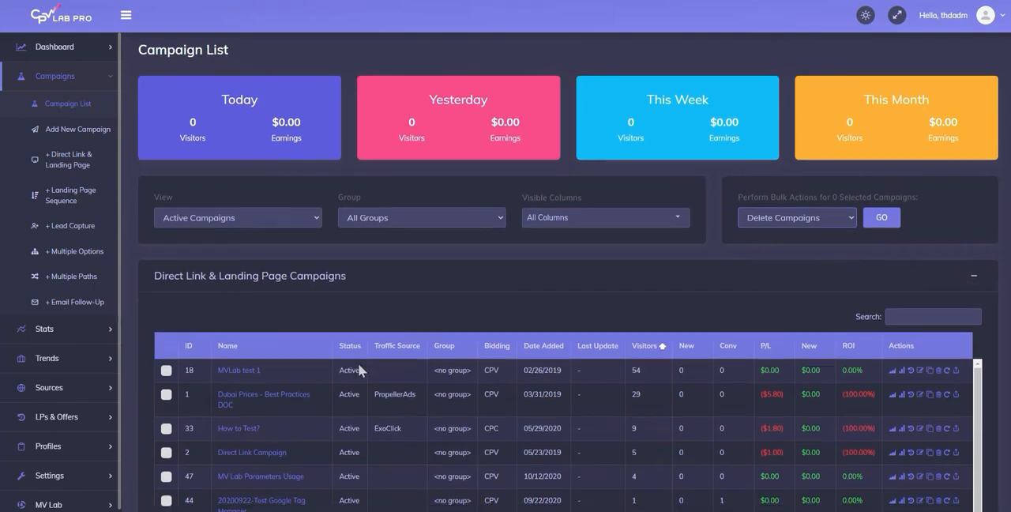
- Mark 'Test 2 - to be deleted', run Delete Campaigns with GO and confirm with Yes
scroll(down, 3)
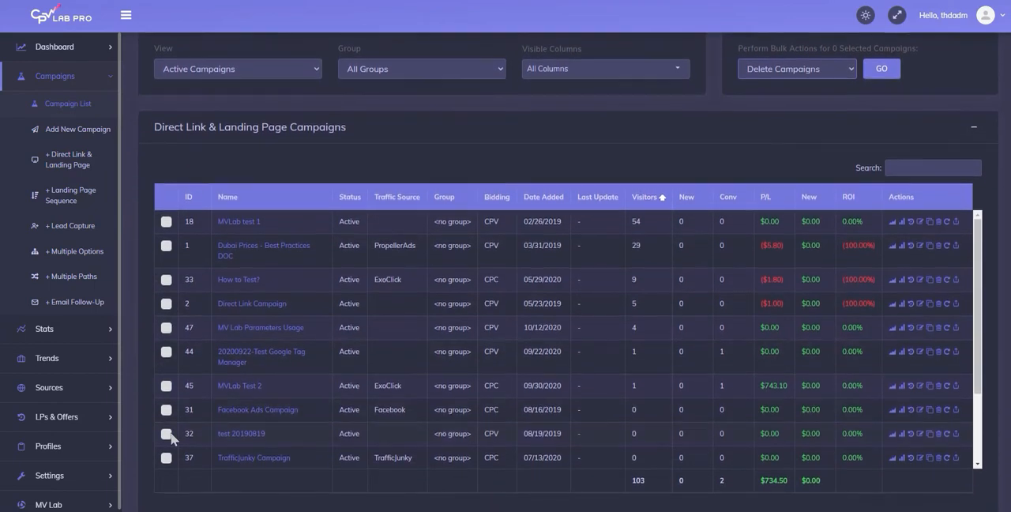
scroll(down, 3)
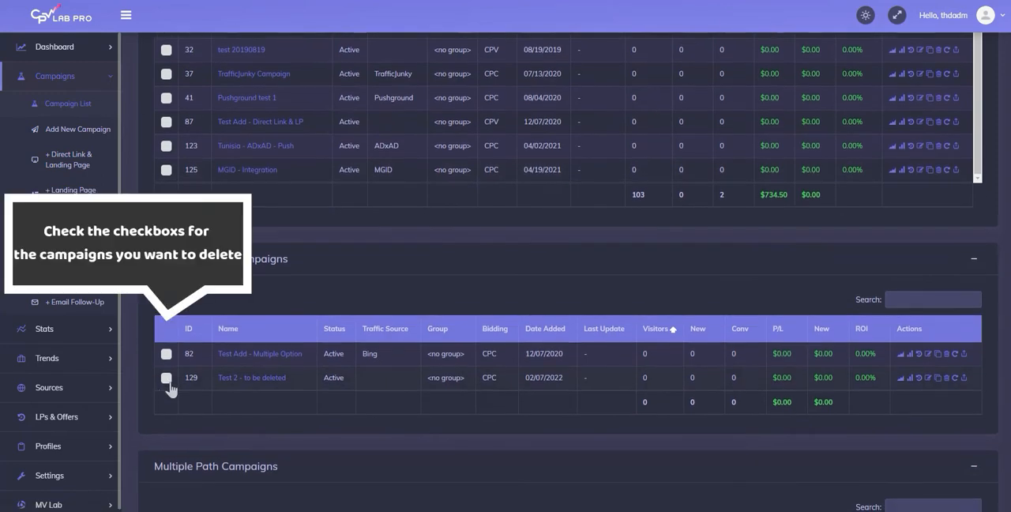
click(166, 376)
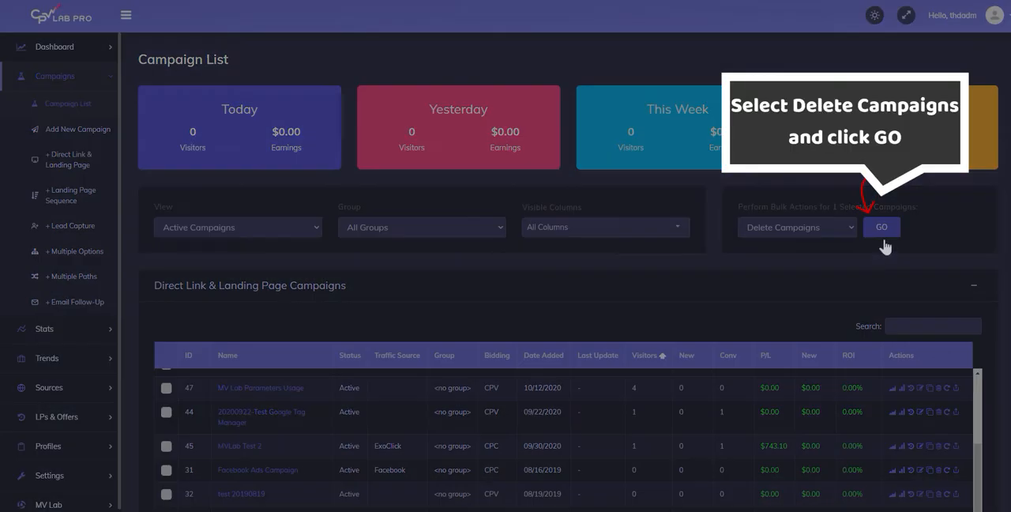
click(881, 227)
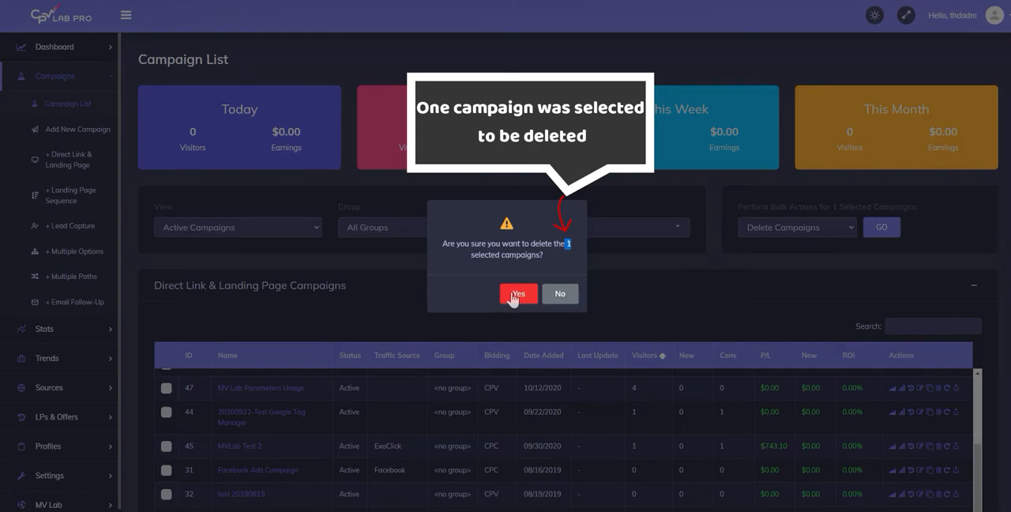
click(518, 294)
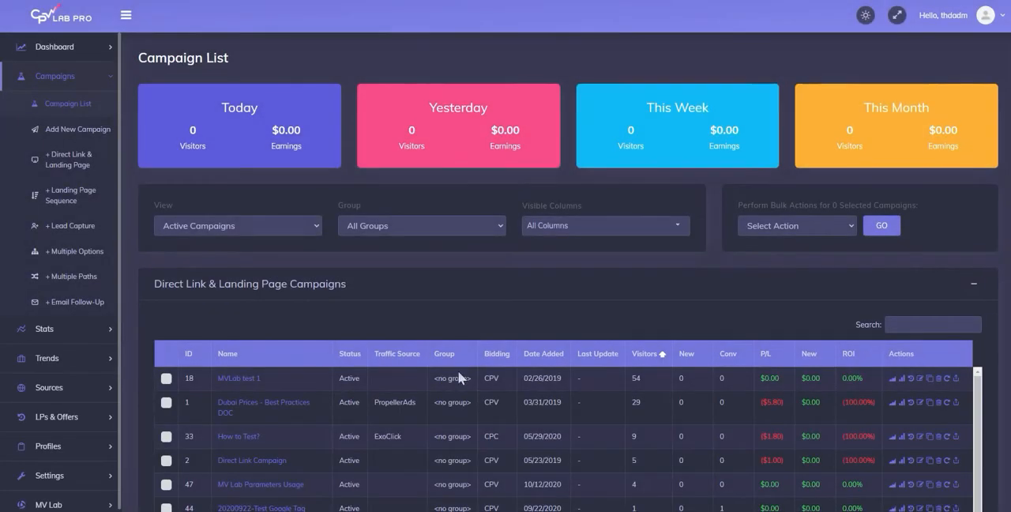
scroll(down, 3)
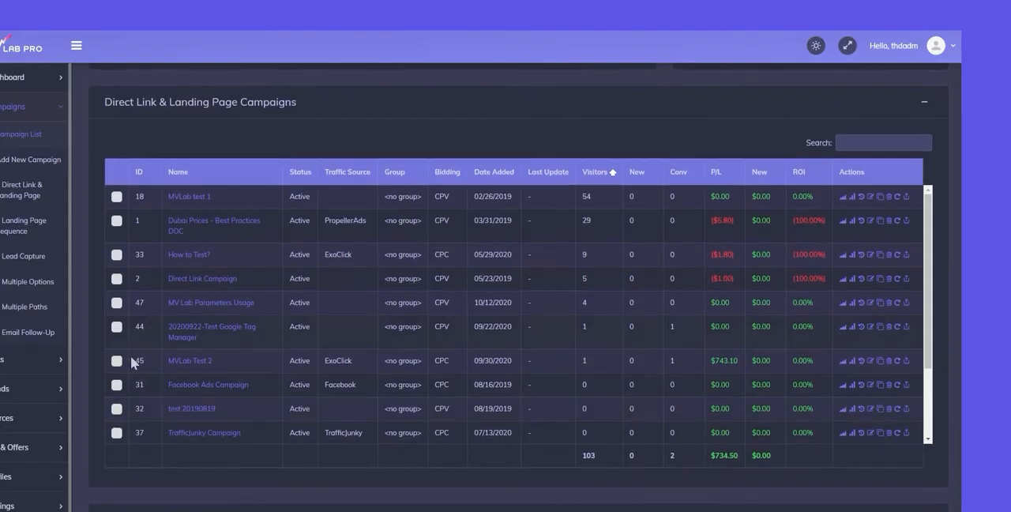
mouse_move(136, 405)
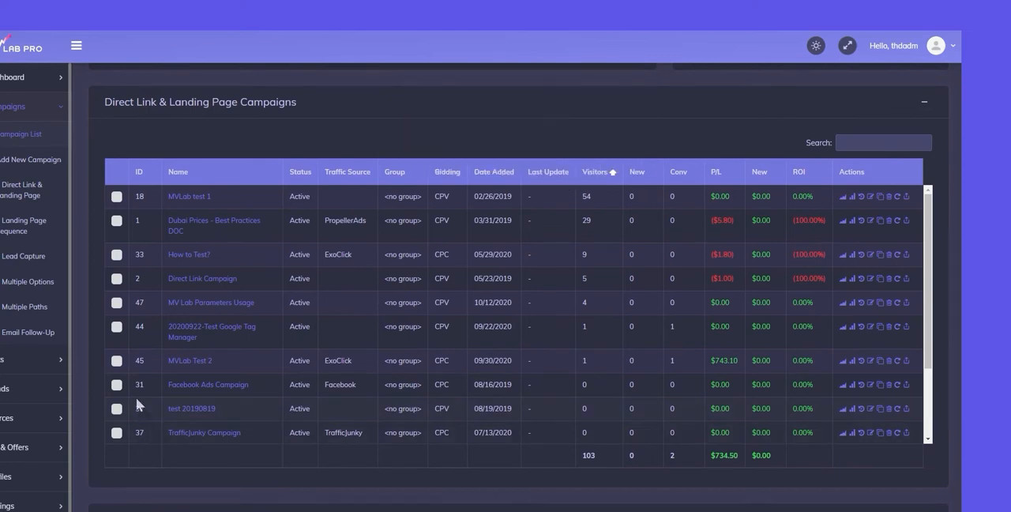
- Mark one campaign, run the Reset Clicks bulk action with GO and confirm with Yes
click(117, 360)
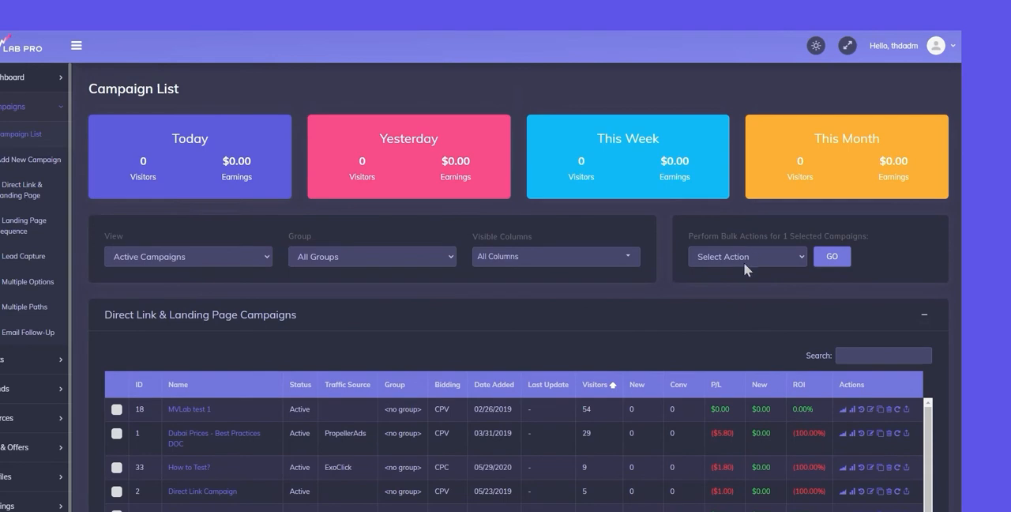
click(745, 255)
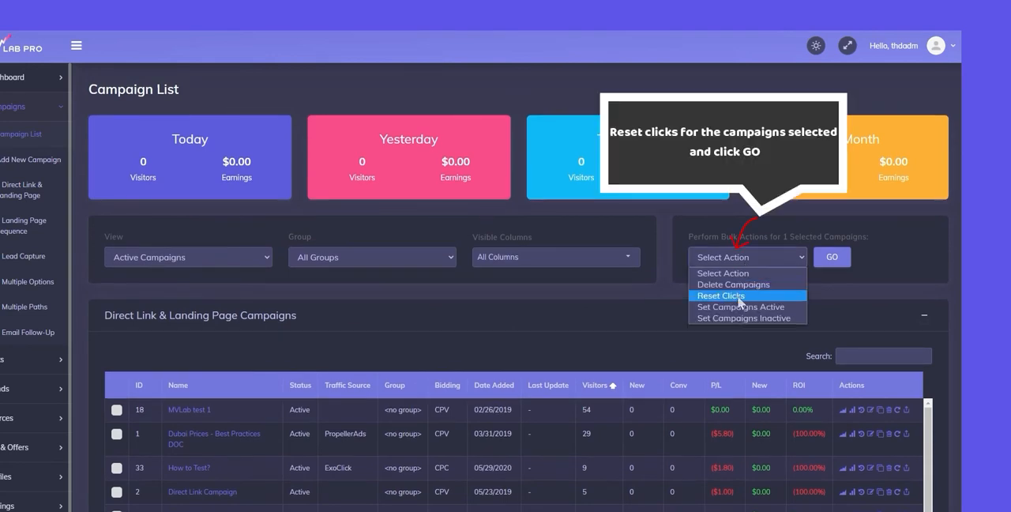
click(720, 296)
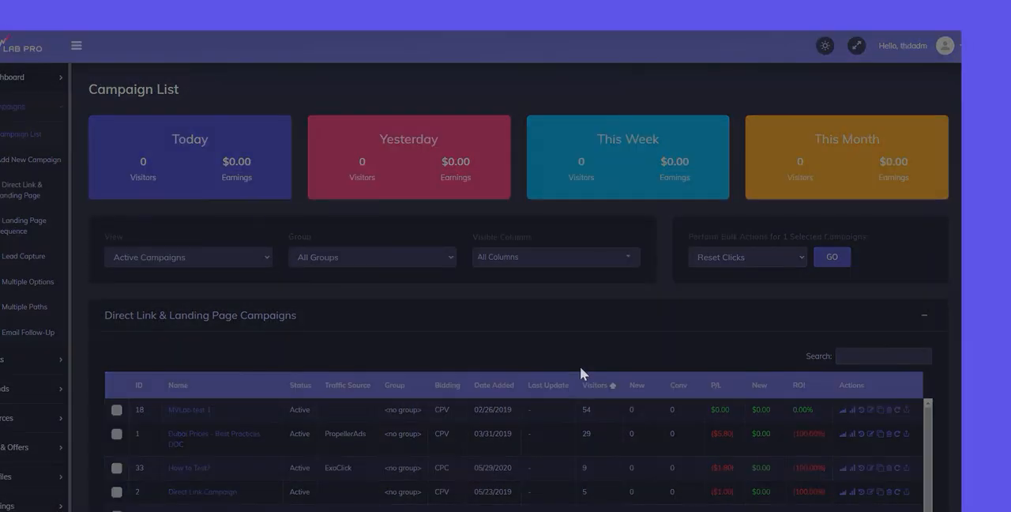
click(831, 255)
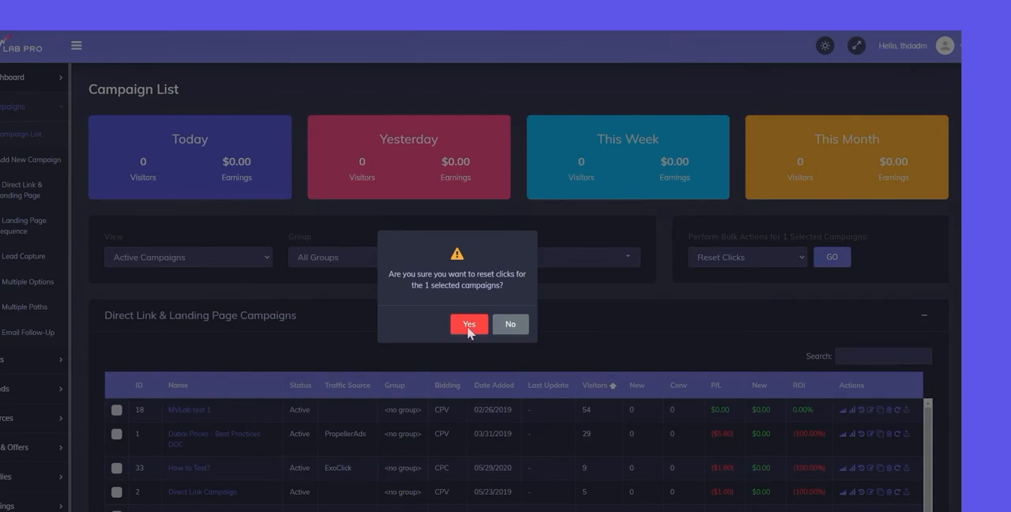
click(468, 324)
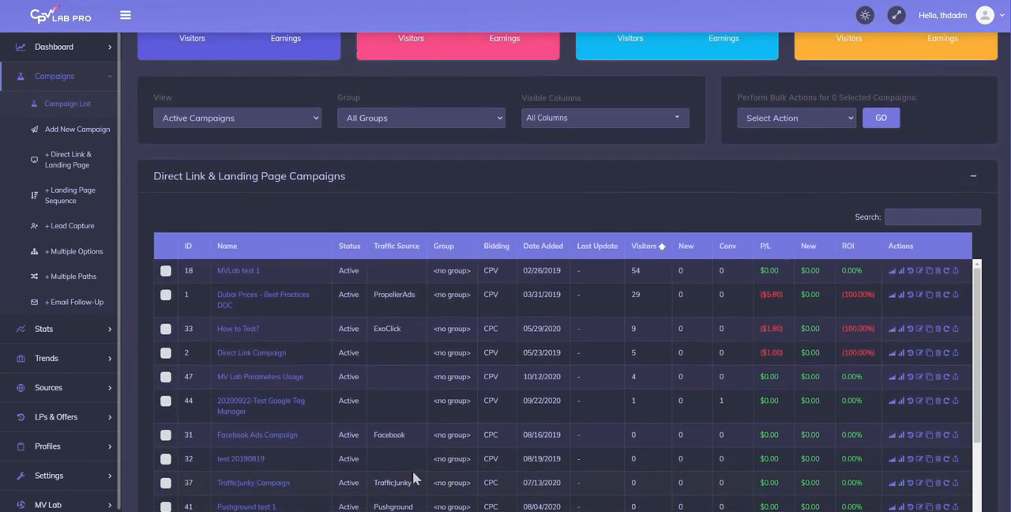
- Choose Set Campaigns Active and switch the view to Inactive Campaigns
click(796, 117)
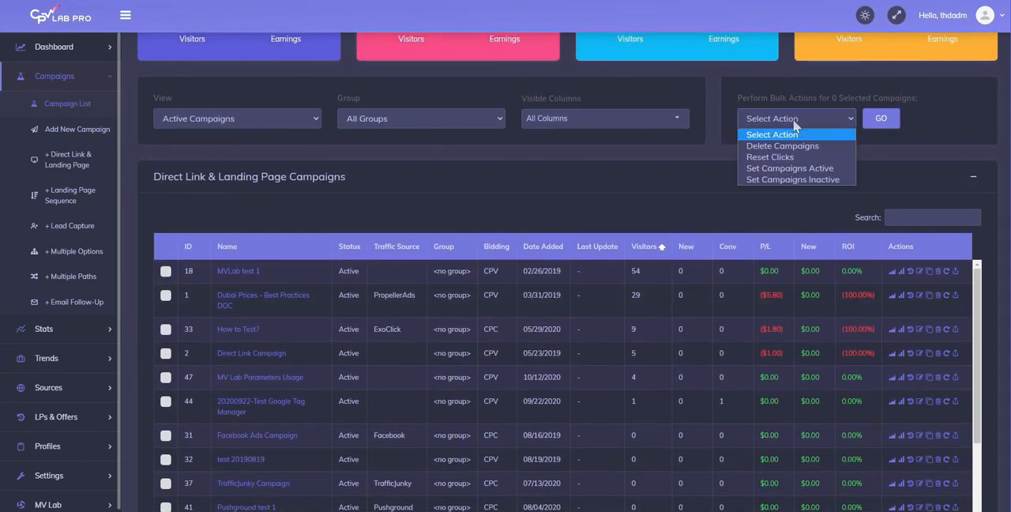
mouse_move(796, 167)
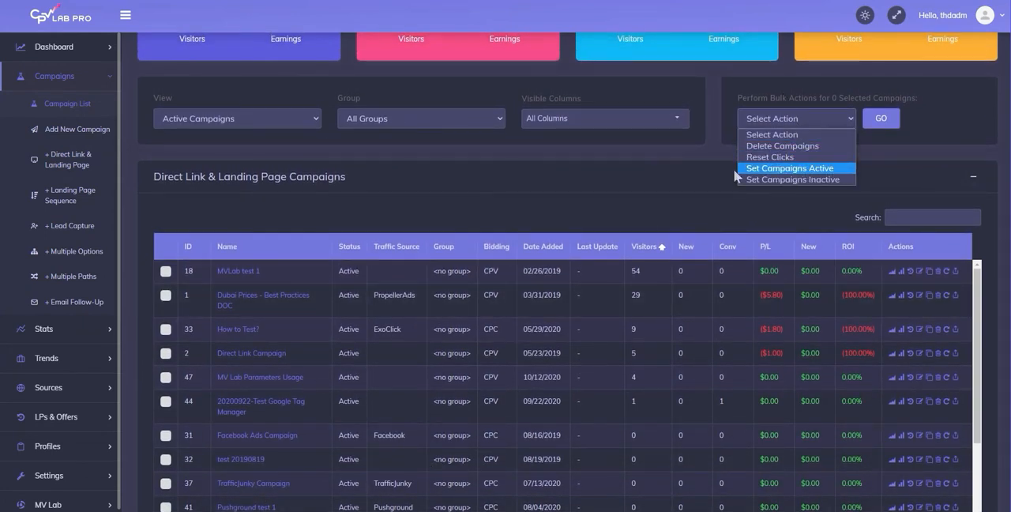
click(790, 167)
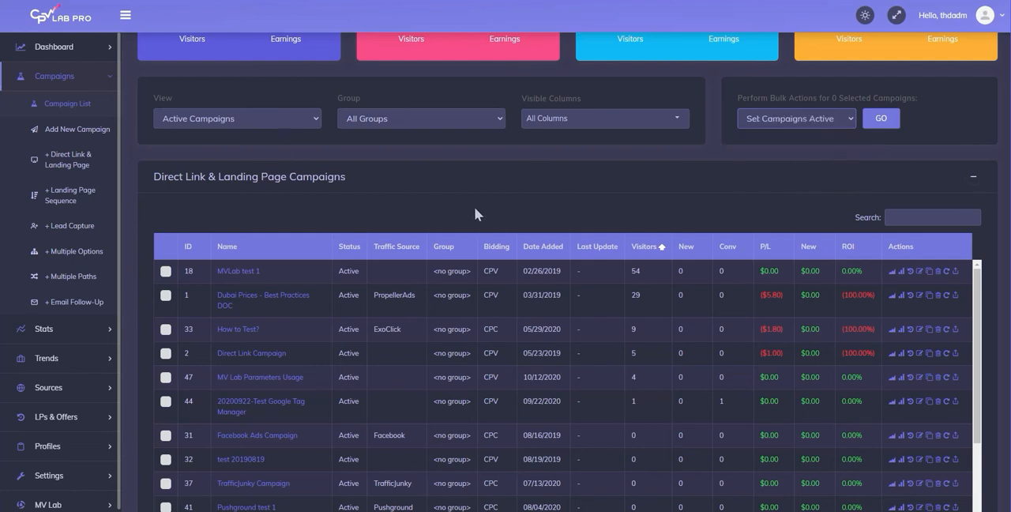
click(237, 117)
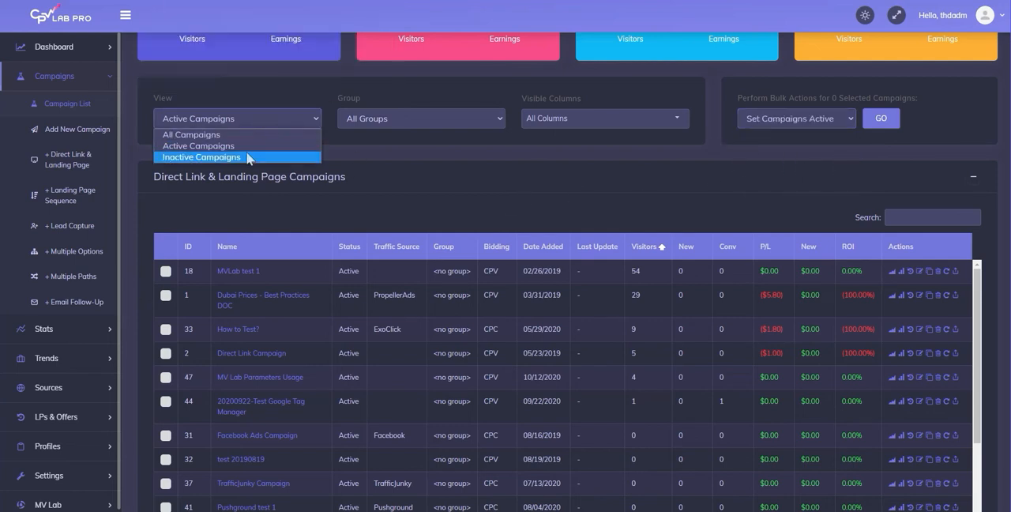
click(202, 157)
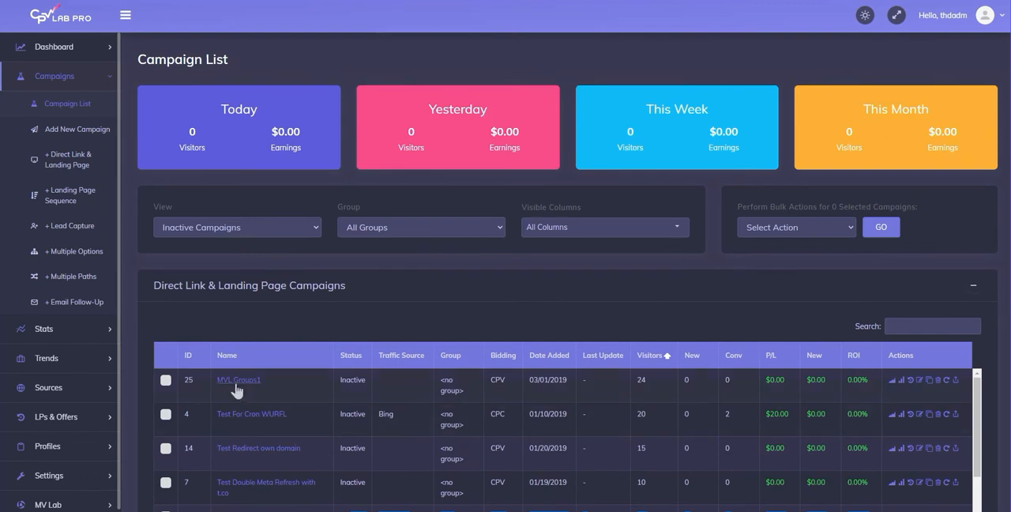
- Mark MVL Groups1 and Test For Cron WURFL, run Set Campaigns Active and confirm with Yes
click(164, 380)
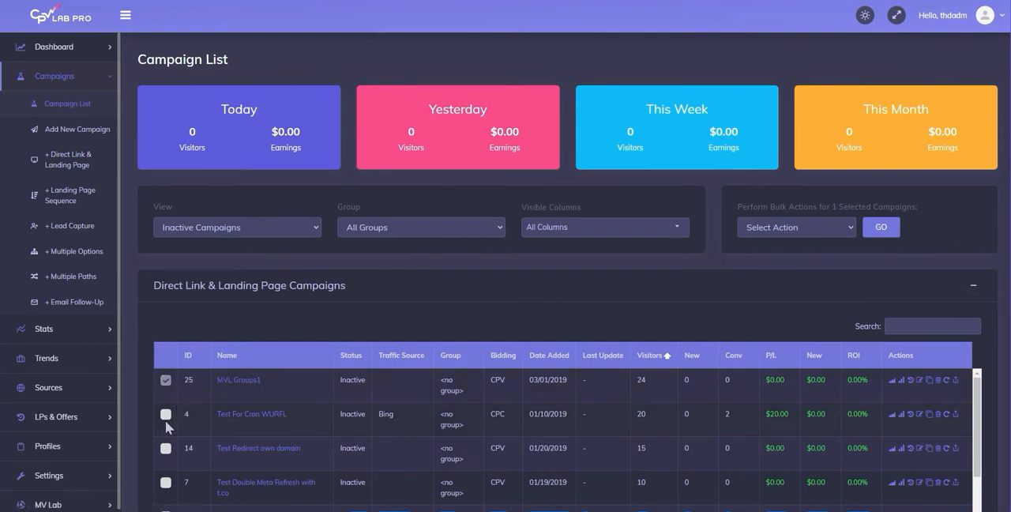
click(164, 413)
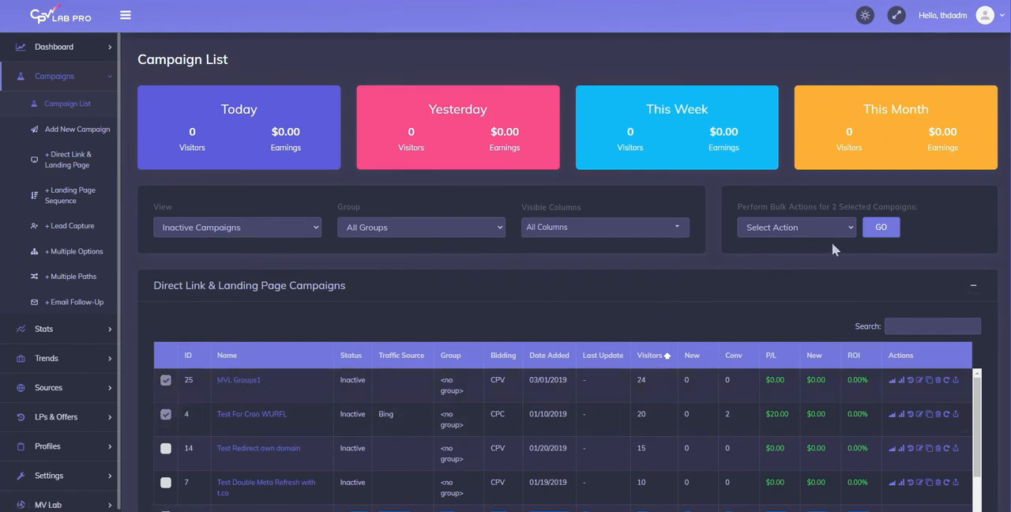
click(796, 227)
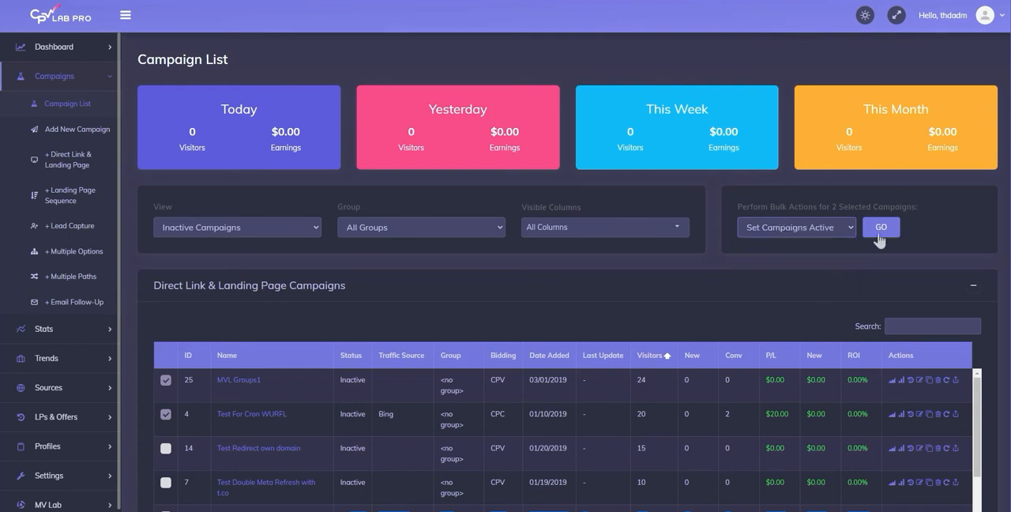
click(880, 227)
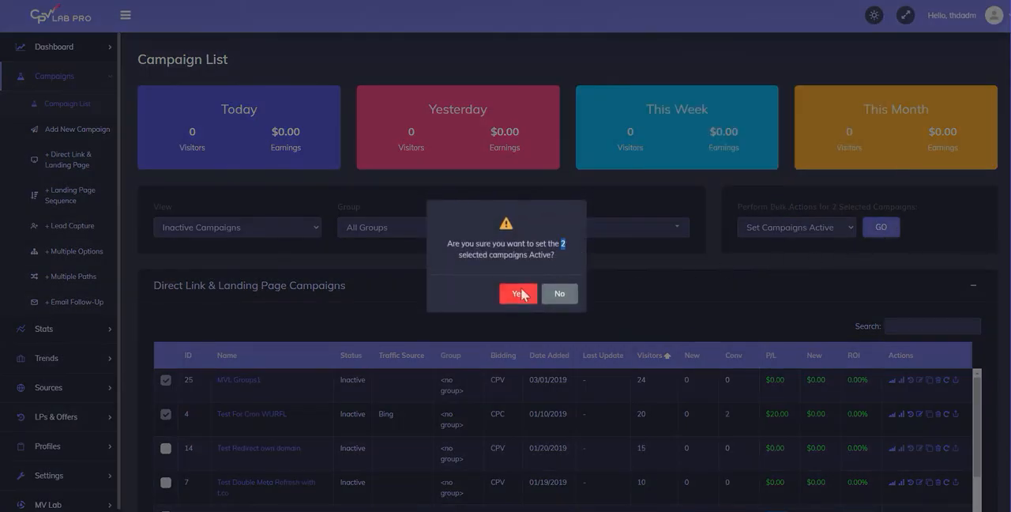
click(518, 294)
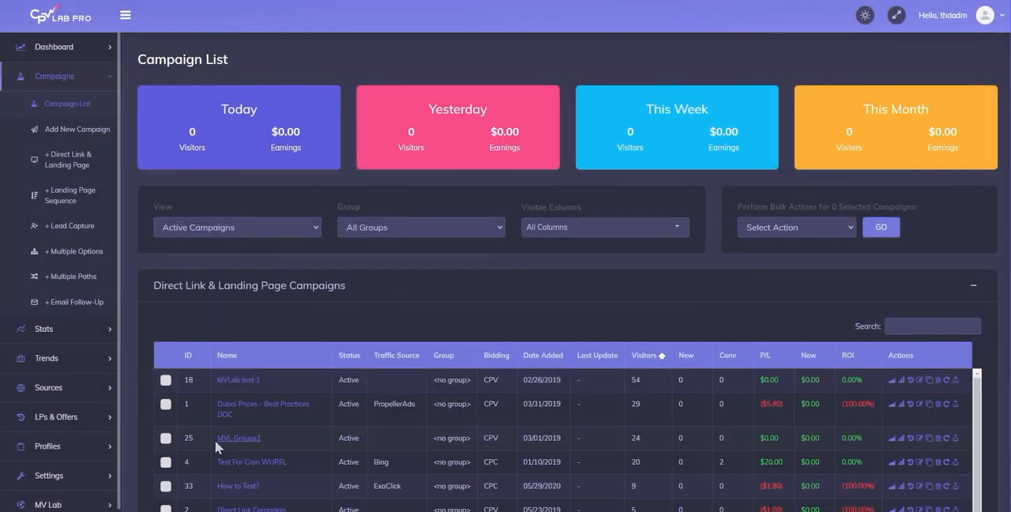
- Choose Set Campaigns Inactive as the bulk action and mark Test For Cron WURFL
double_click(248, 462)
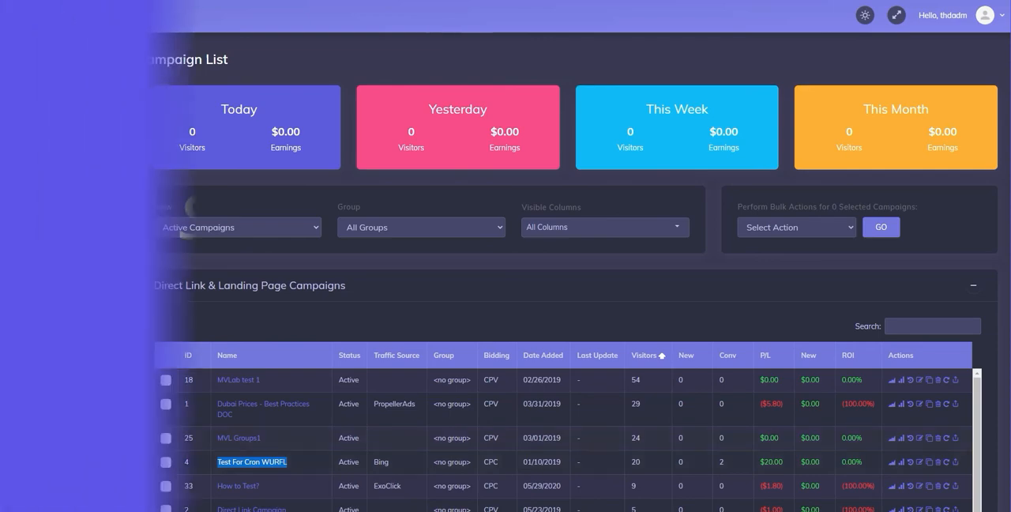
click(125, 14)
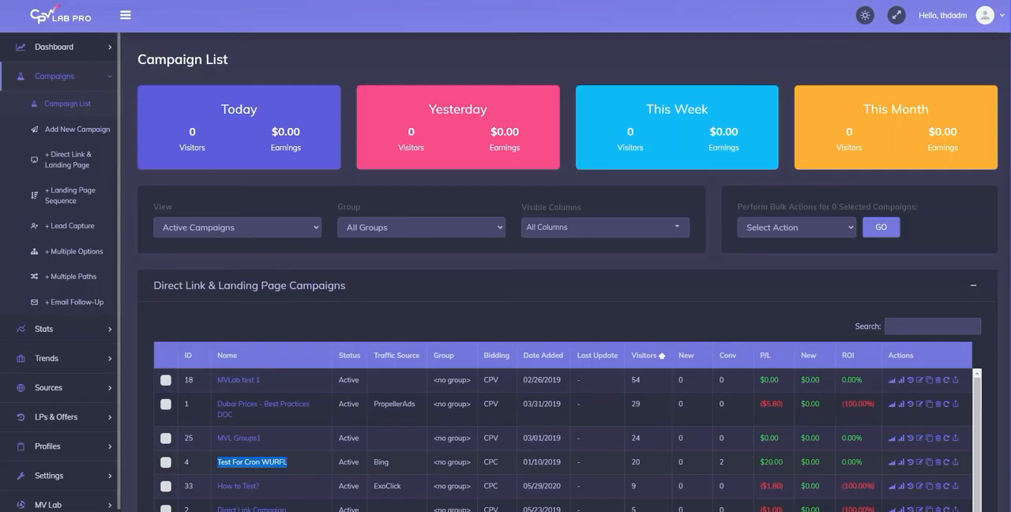
click(797, 227)
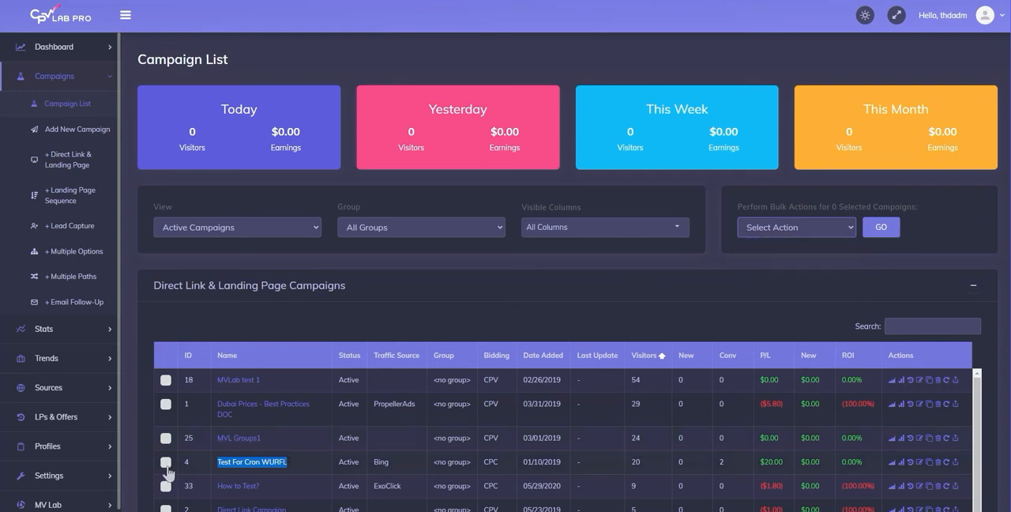
click(165, 461)
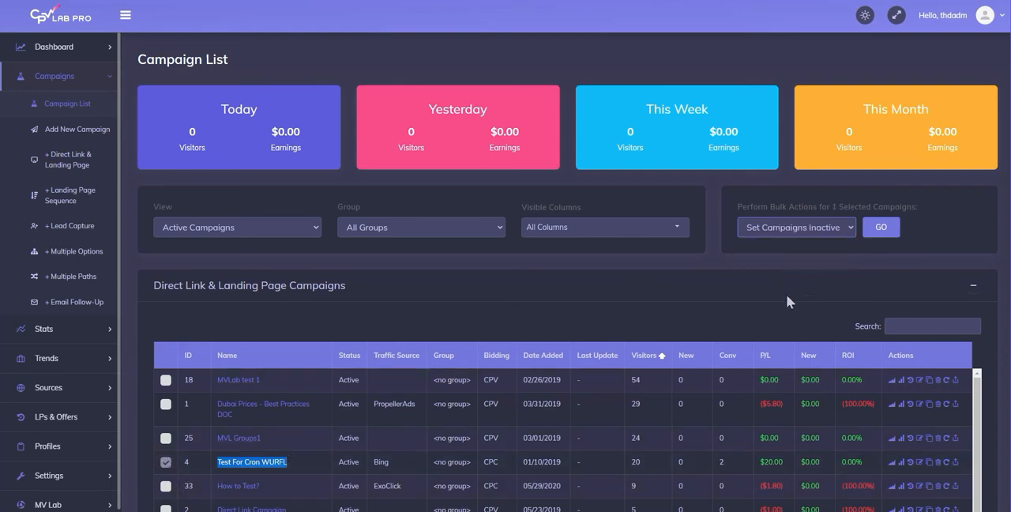